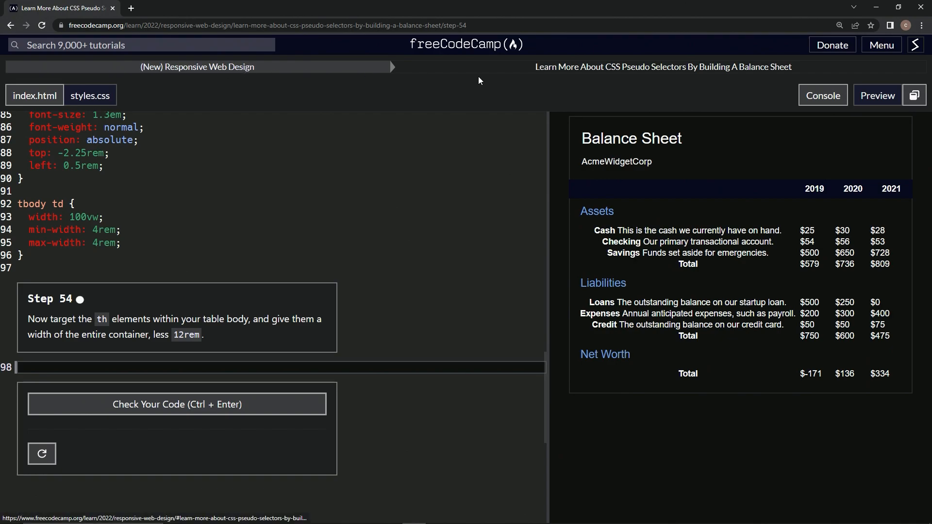
mouse_move(720, 82)
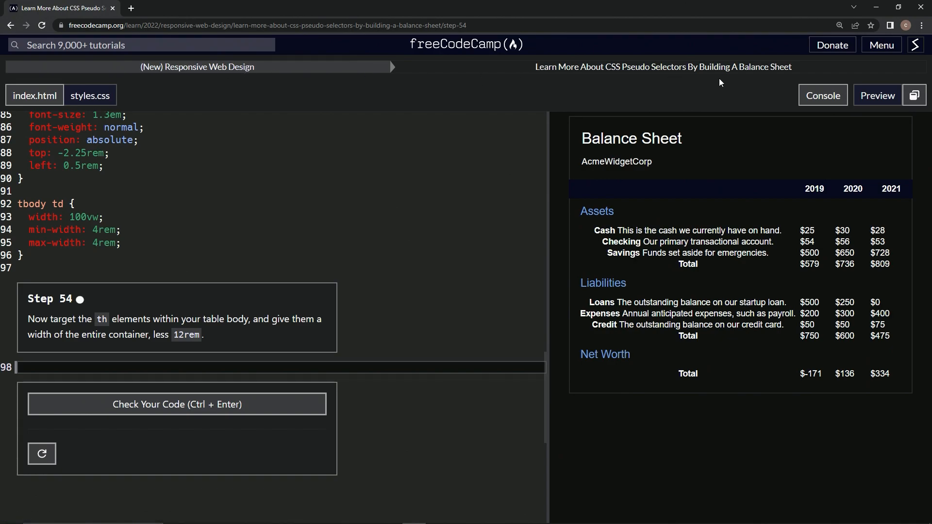
mouse_move(79, 302)
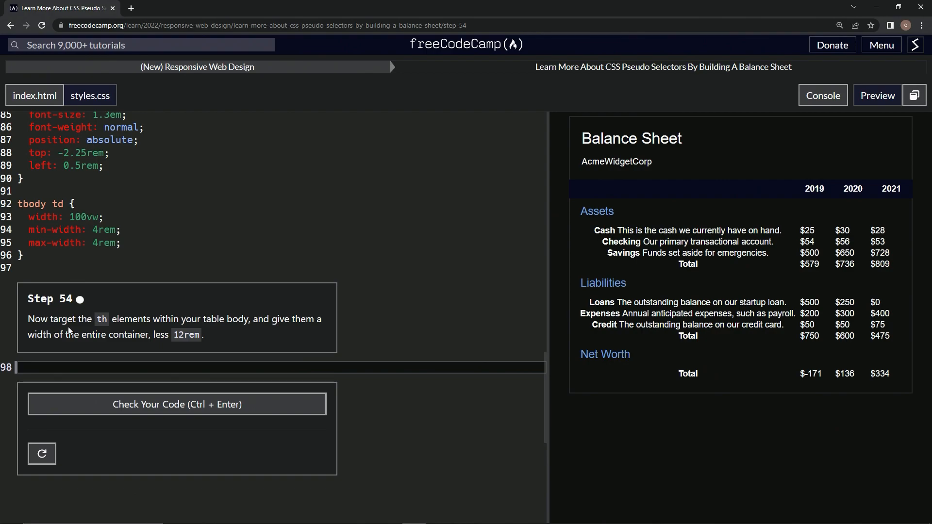
mouse_move(230, 330)
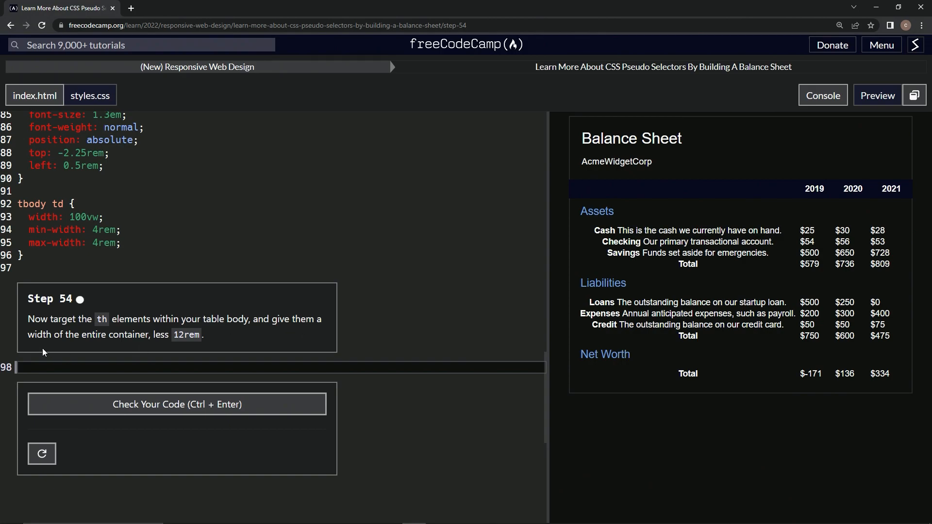
mouse_move(162, 345)
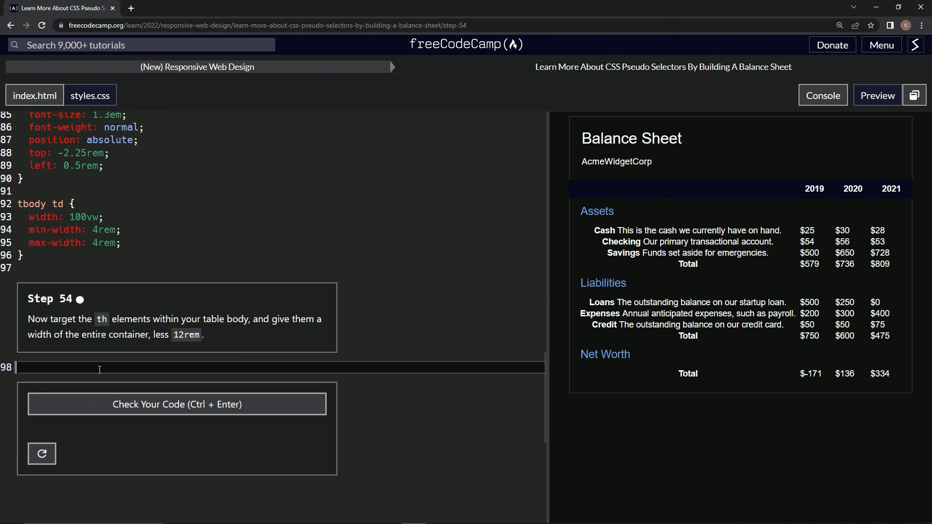
- Write a tbody th rule with width: calc(100% - 12rem) in styles.css
text(tbody th {)
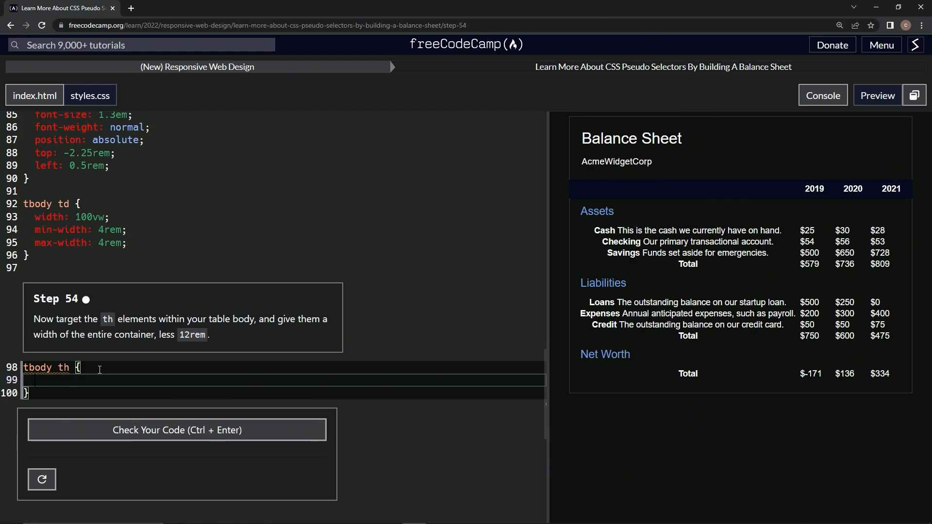
text(width: calc)
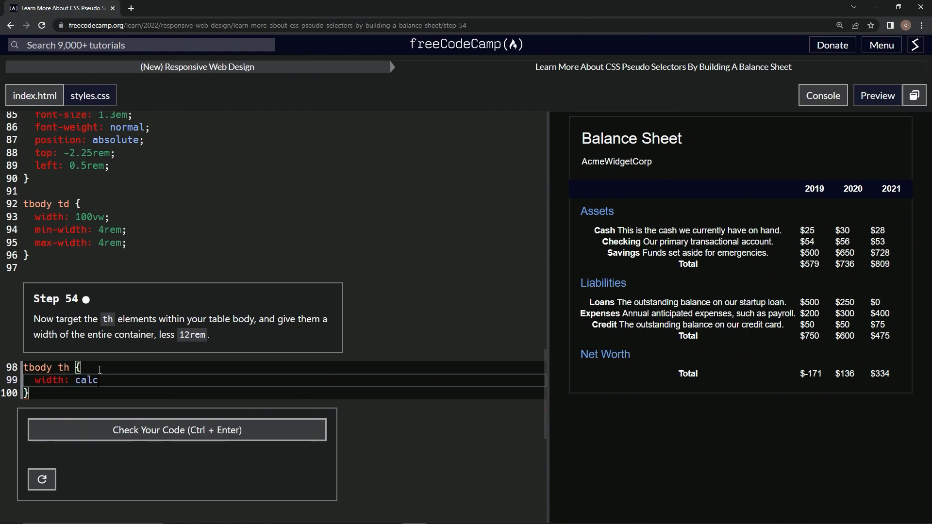
text(())
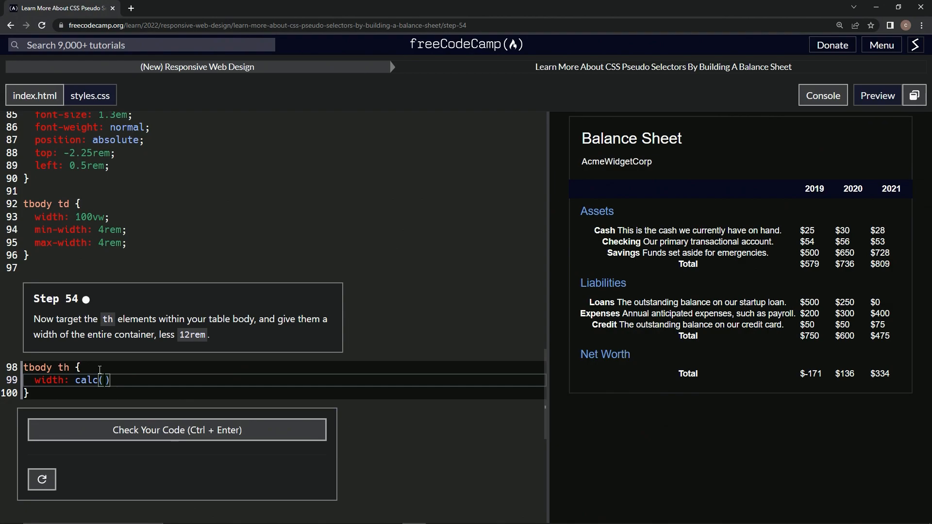
text(1-)
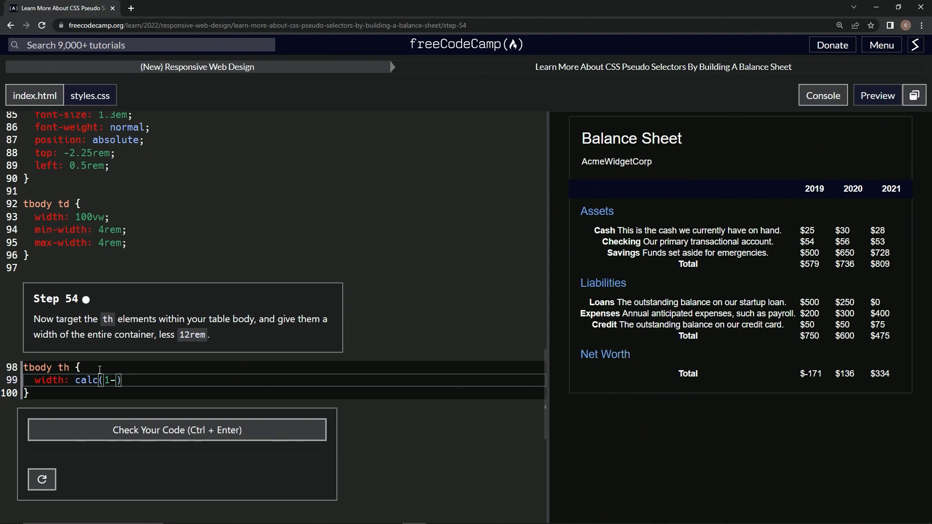
text(100%)
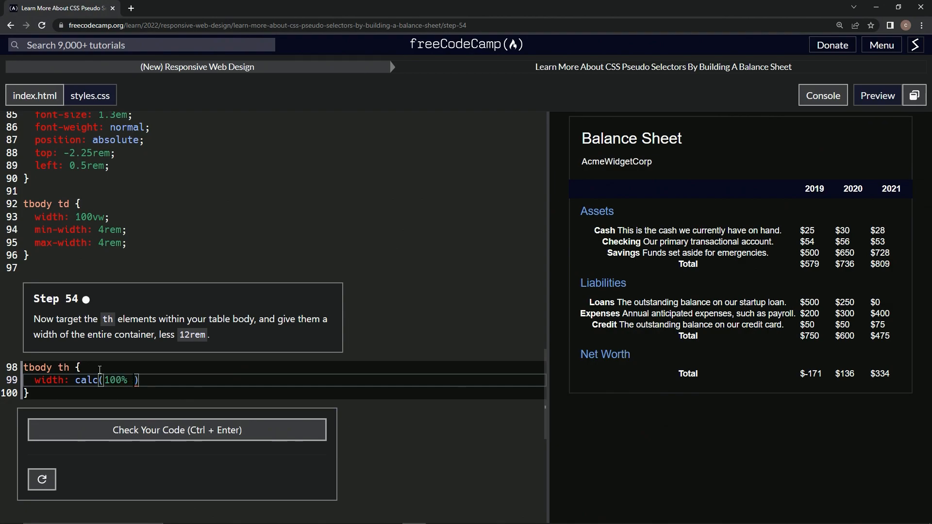
text(- 12re)
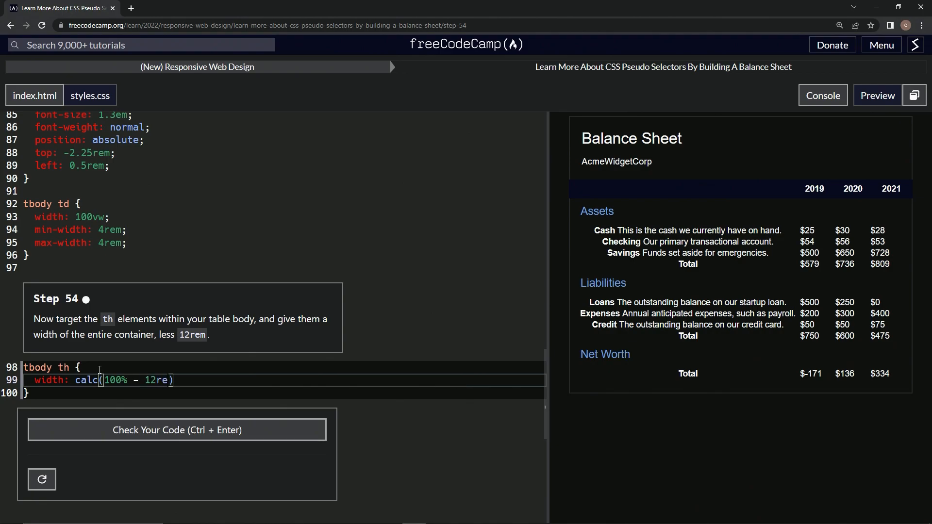
text(m)
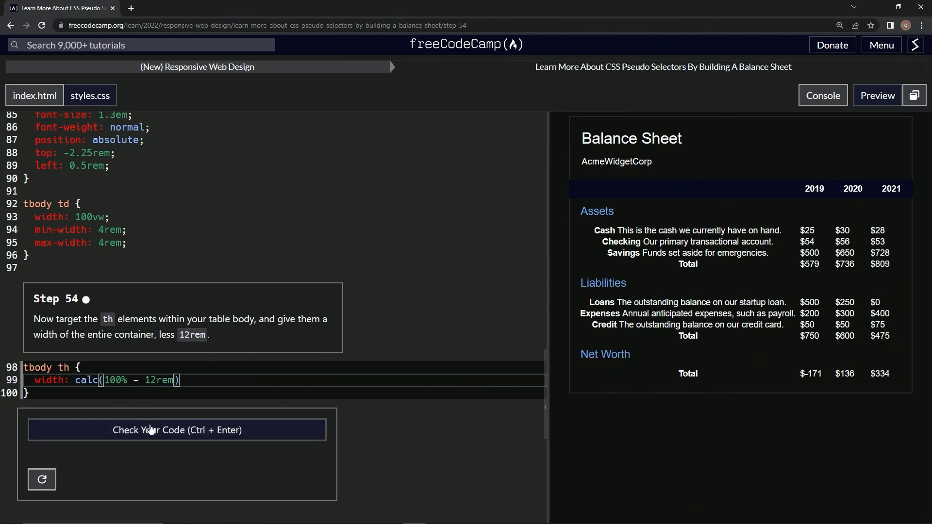
- Check the code and submit it to advance to step 55
click(177, 431)
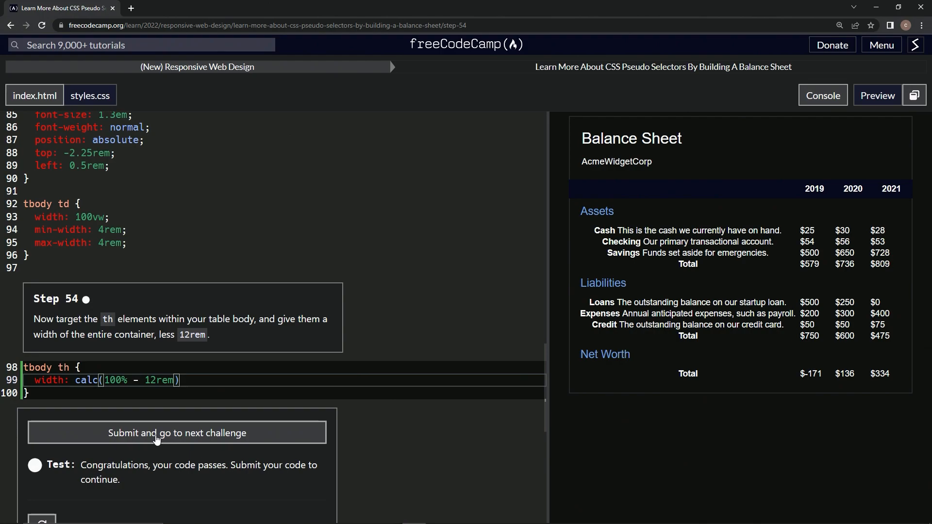
click(177, 432)
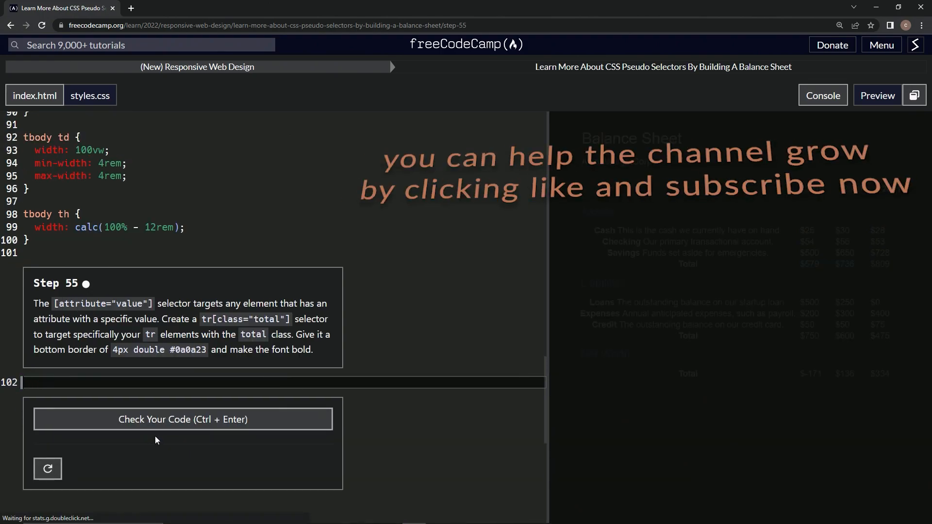